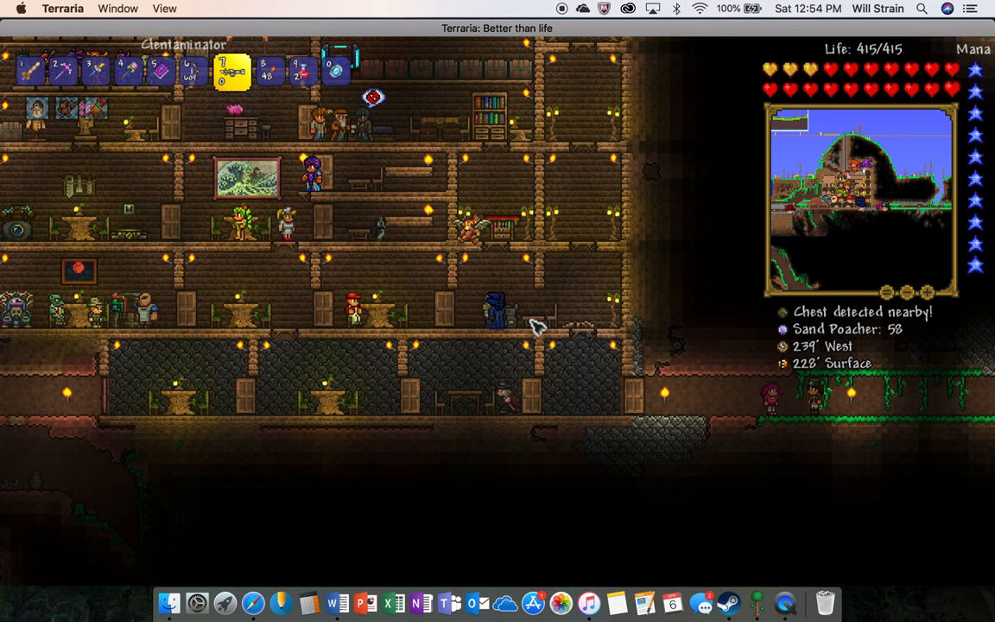
mouse_move(324, 228)
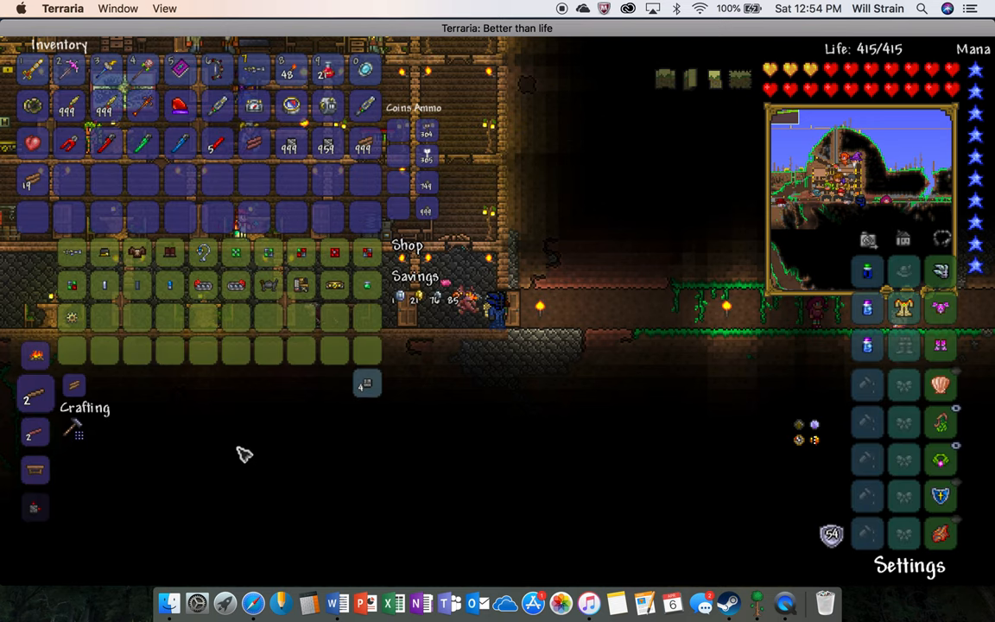
mouse_move(273, 402)
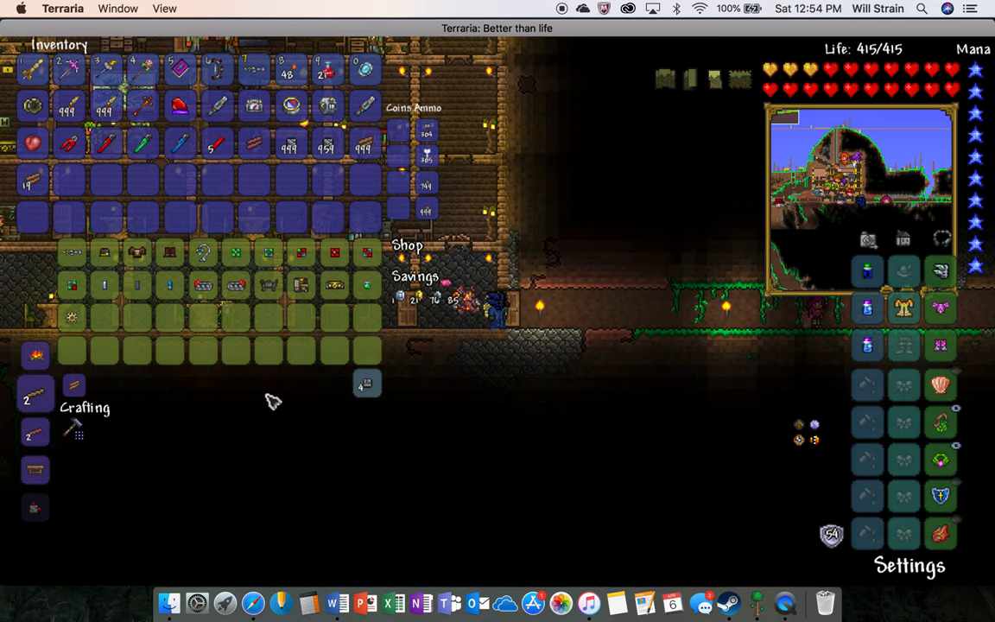
mouse_move(281, 335)
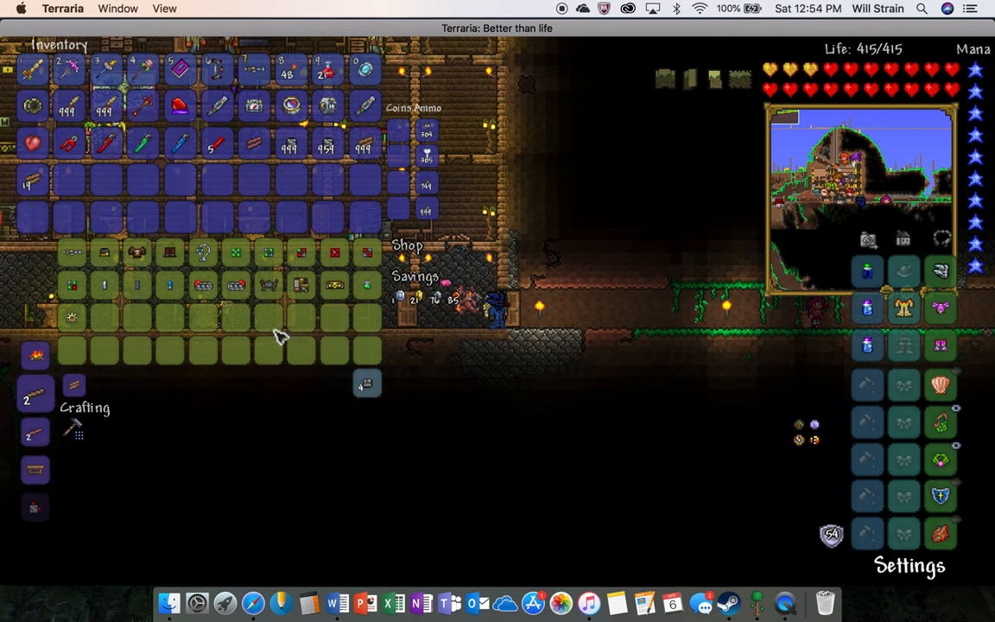
mouse_move(74, 254)
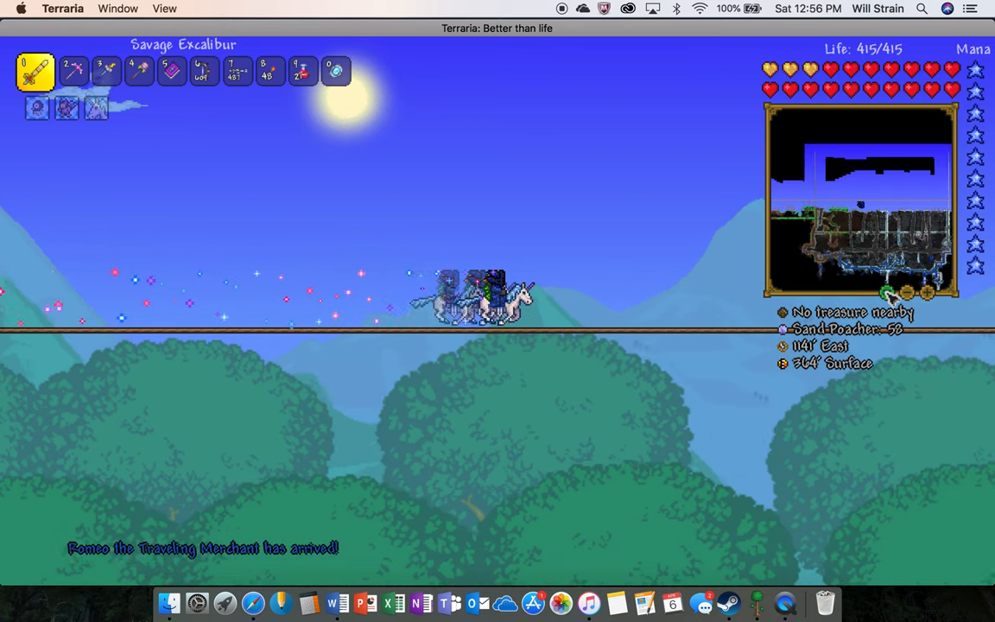
Ride the unicorn mount east along the skybridge to about 3355 feet East.
key(d)
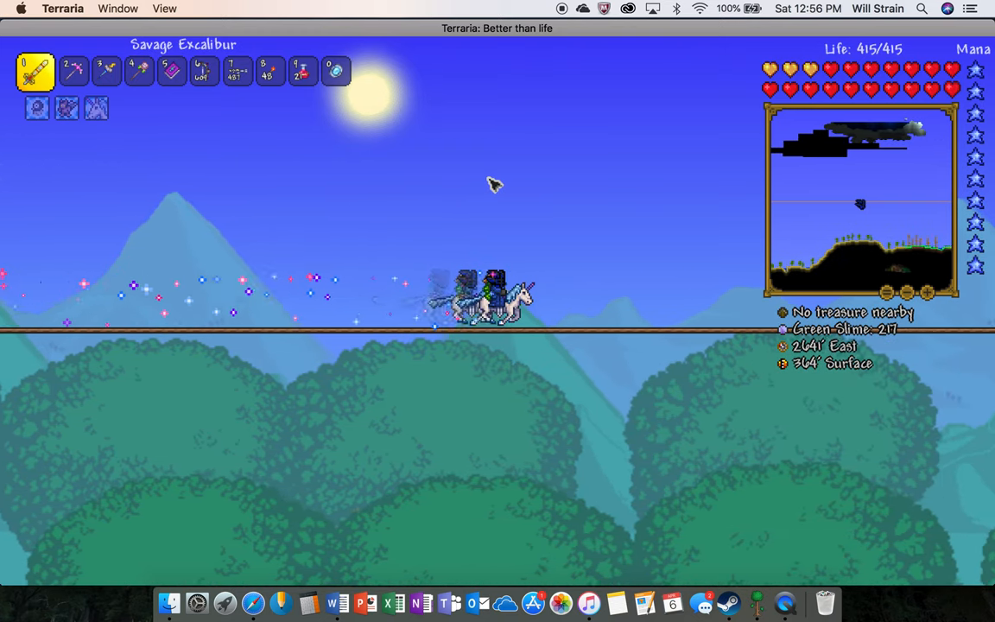
key(d)
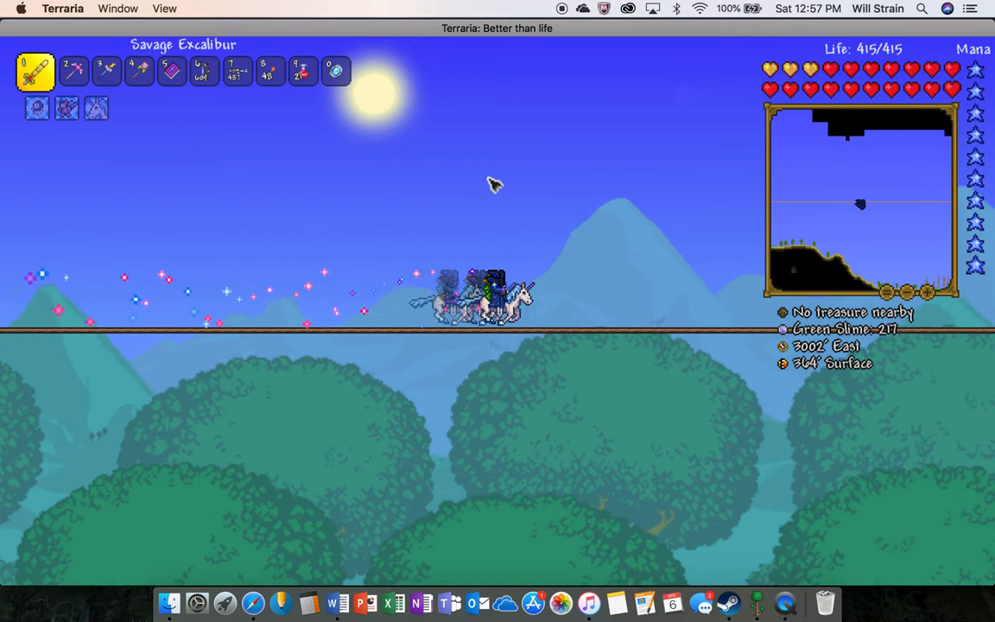
key(d)
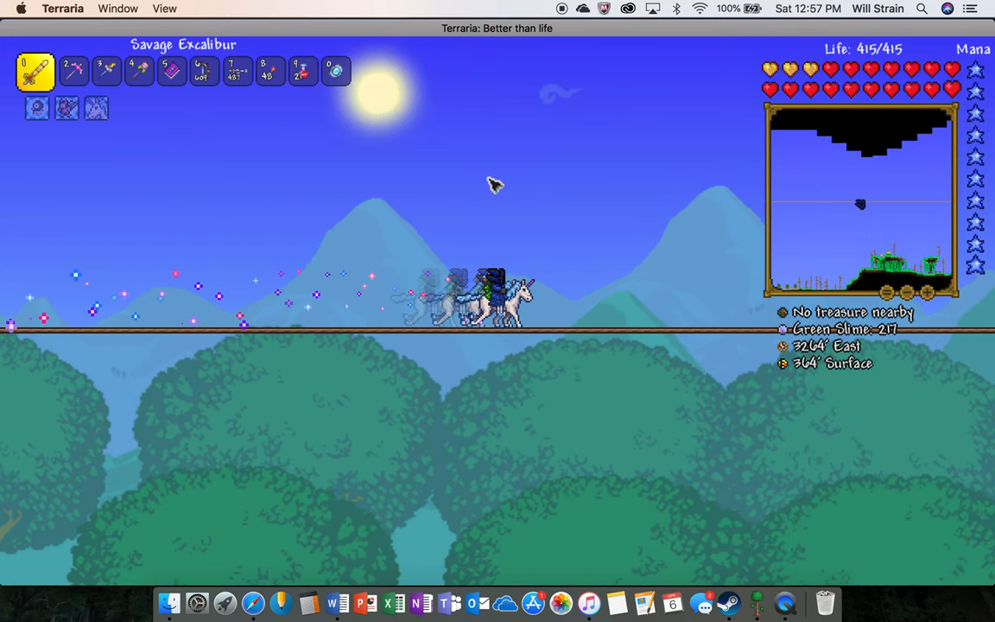
key(d)
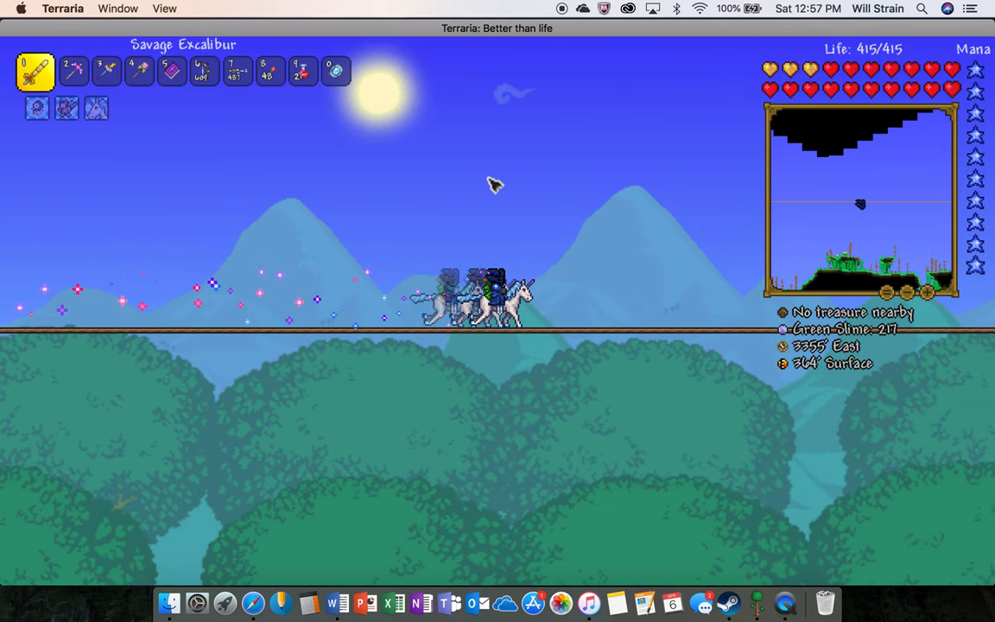